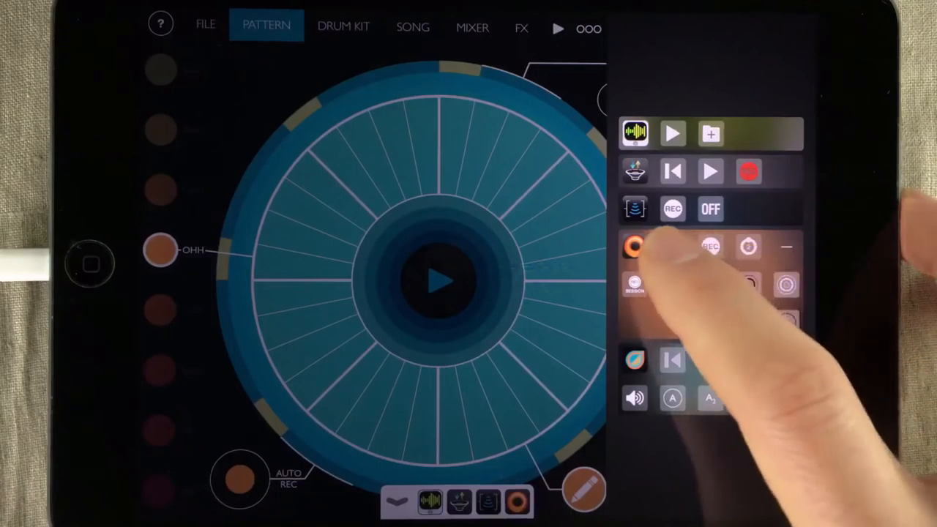
Dismiss the Audiobus connection panel so the Patterning snare pattern plays alongside Loopy
left_click(636, 247)
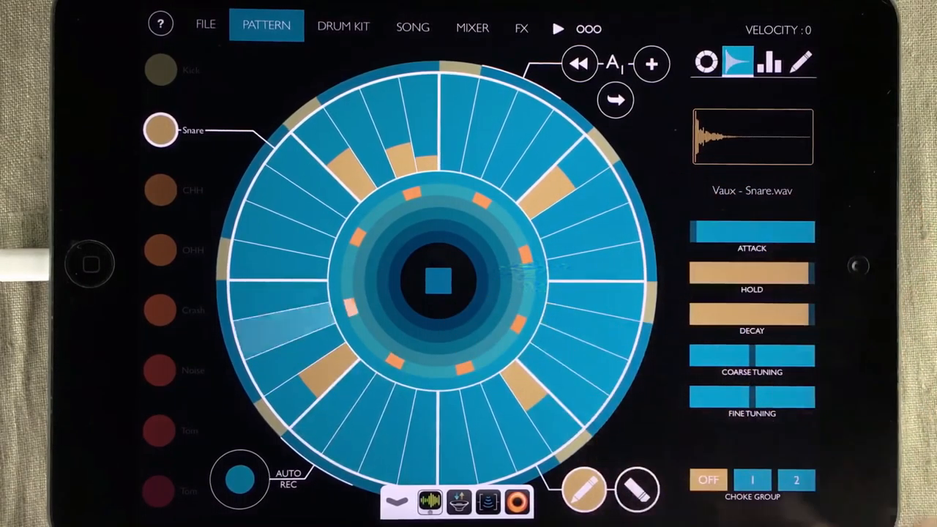
Add Patterning : Drum Machine to the Audiobus Input slot
left_click(623, 293)
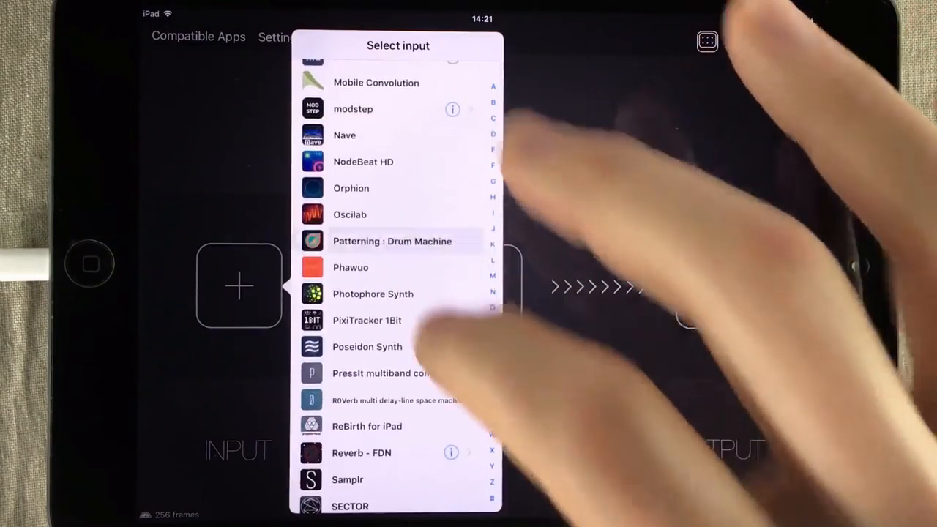
left_click(391, 241)
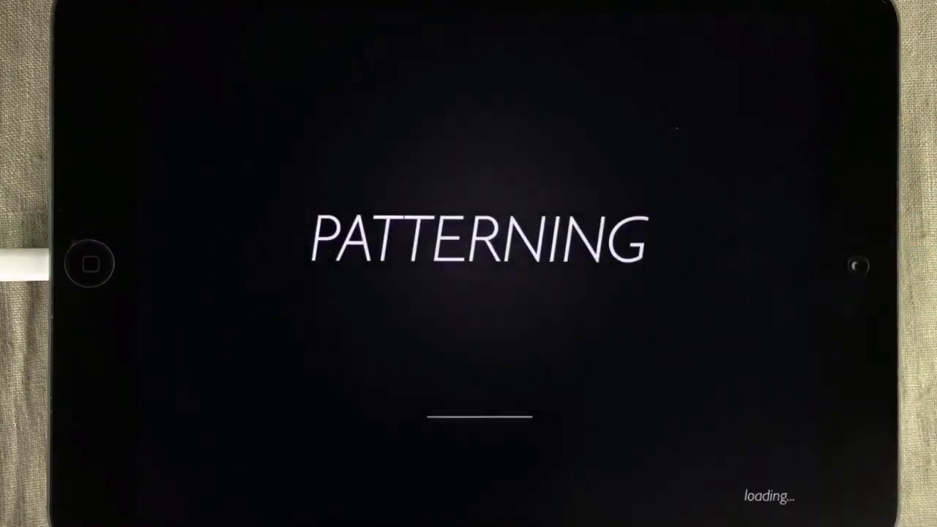